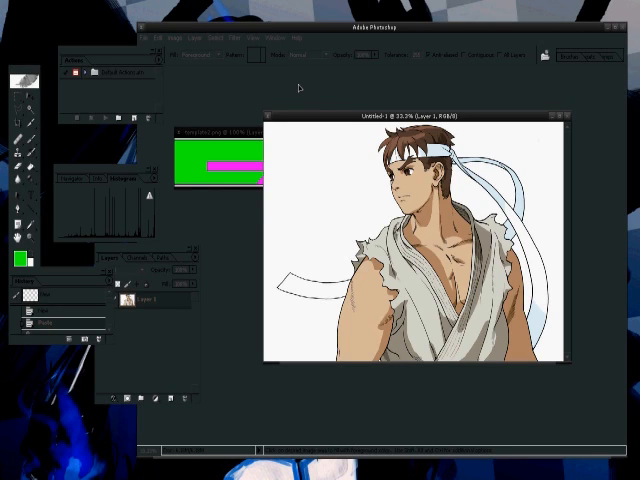
{"action": "mouse_move", "coordinate": [258, 96]}
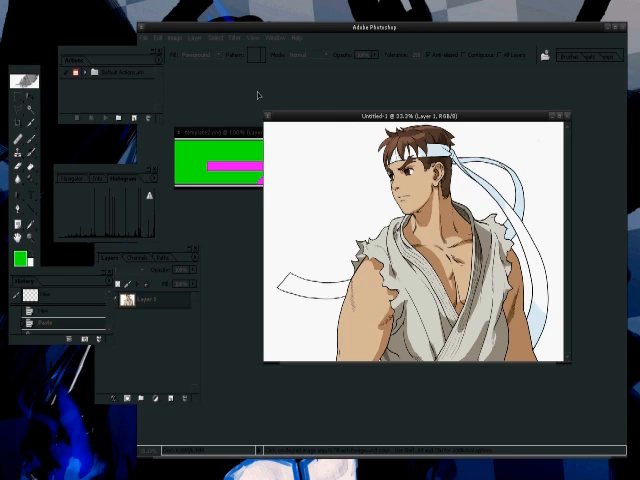
{"action": "mouse_move", "coordinate": [44, 120]}
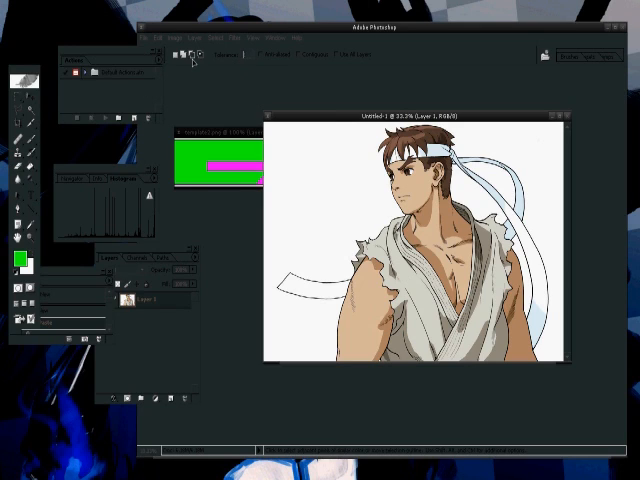
{"action": "mouse_move", "coordinate": [252, 42]}
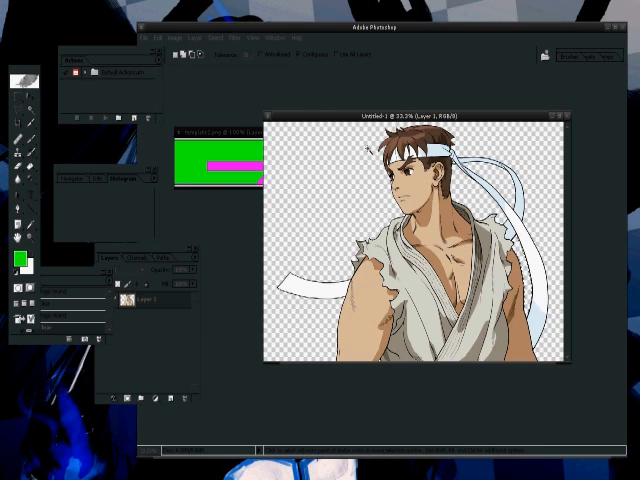
Clear the selected white background so Ryu sits on transparency
{"action": "left_click", "coordinate": [210, 38]}
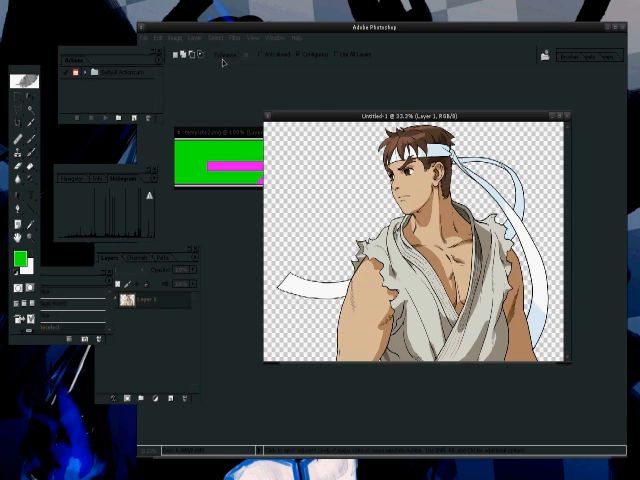
{"action": "mouse_move", "coordinate": [236, 202]}
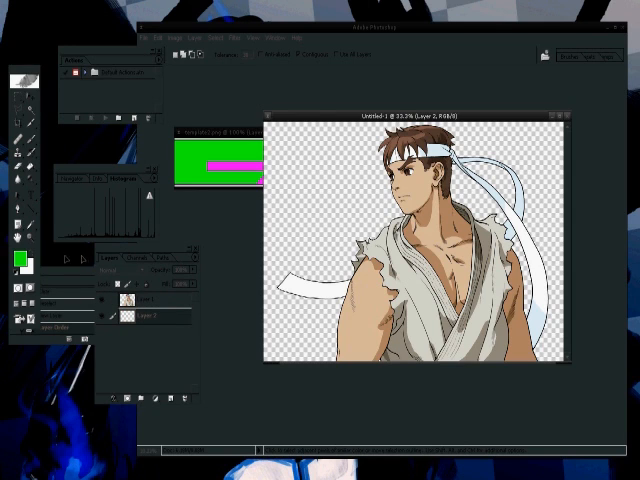
Fill the new layer beneath Ryu with solid black
{"action": "left_click", "coordinate": [20, 256]}
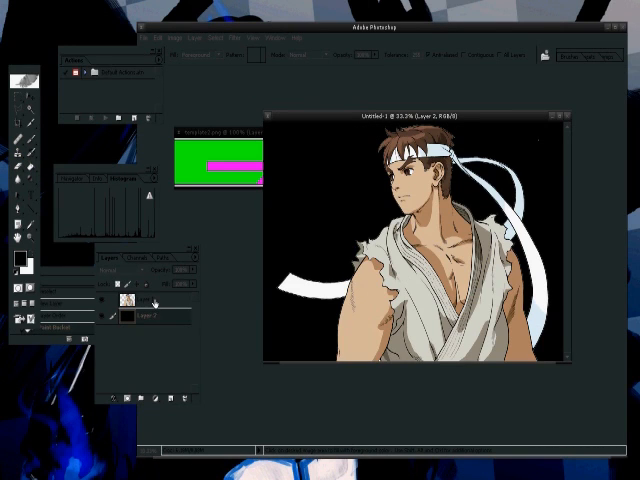
Give Ryu's layer an effect using a pale cream colour via Blending Options
{"action": "right_click", "coordinate": [156, 302]}
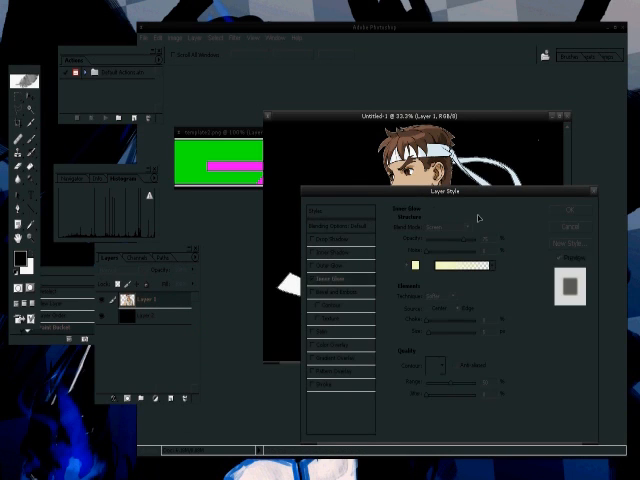
{"action": "left_click", "coordinate": [448, 228]}
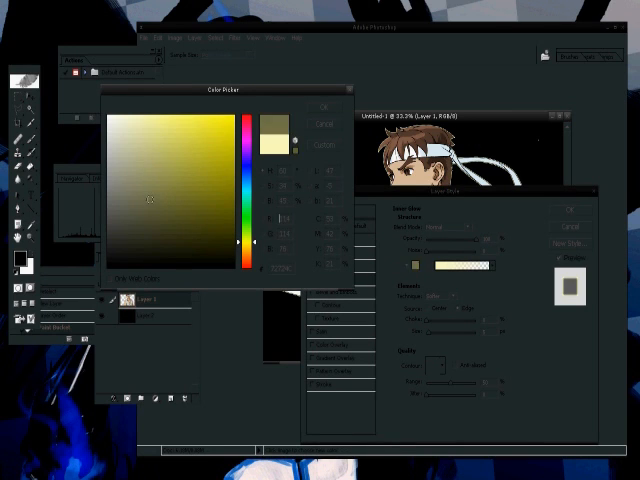
{"action": "left_click", "coordinate": [324, 108]}
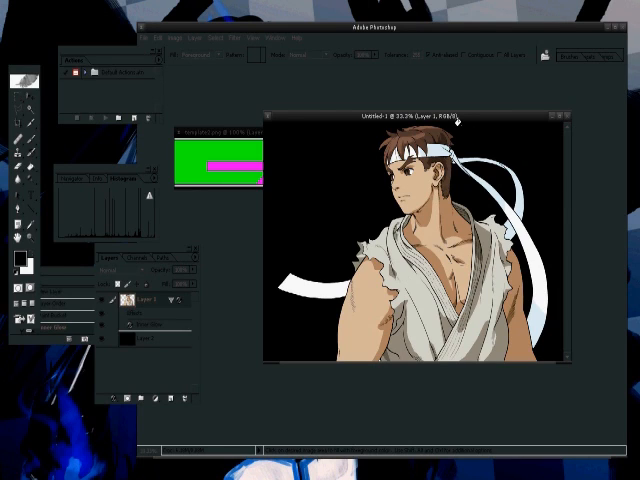
{"action": "mouse_move", "coordinate": [276, 88]}
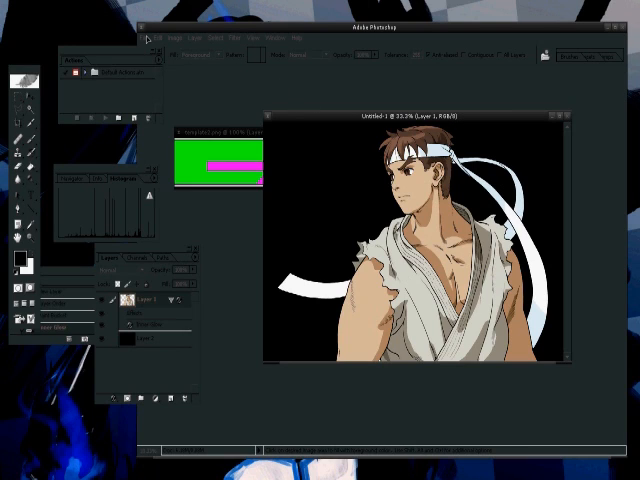
Crop the canvas to a close-up of Ryu and bring up the Indexed Color options
{"action": "left_click", "coordinate": [160, 38]}
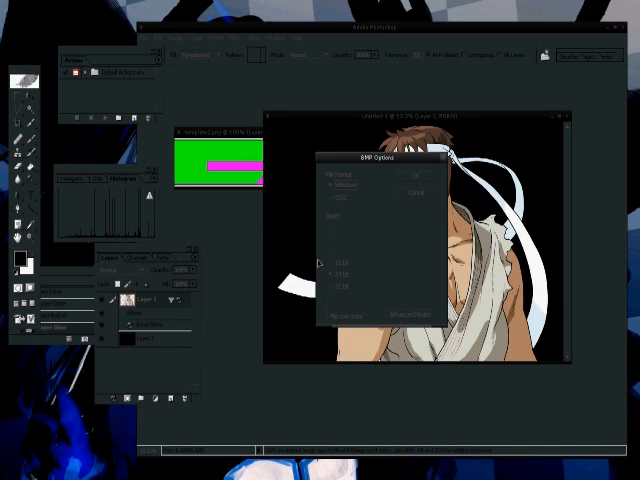
{"action": "left_click", "coordinate": [416, 176]}
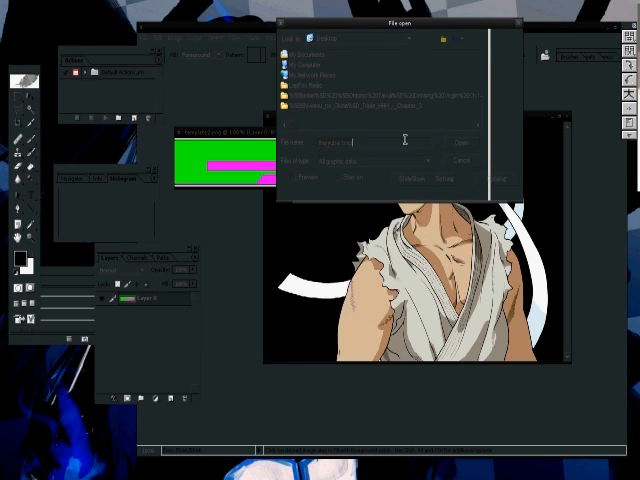
View the saved Ryu PCX portrait in Susie's viewer
{"action": "left_click", "coordinate": [460, 142]}
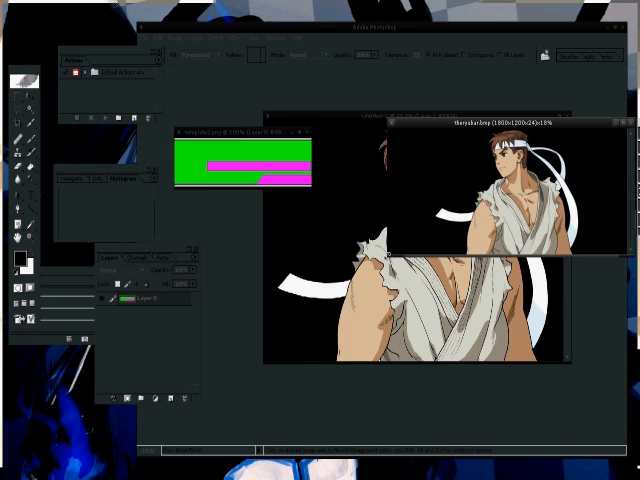
{"action": "left_click", "coordinate": [152, 40]}
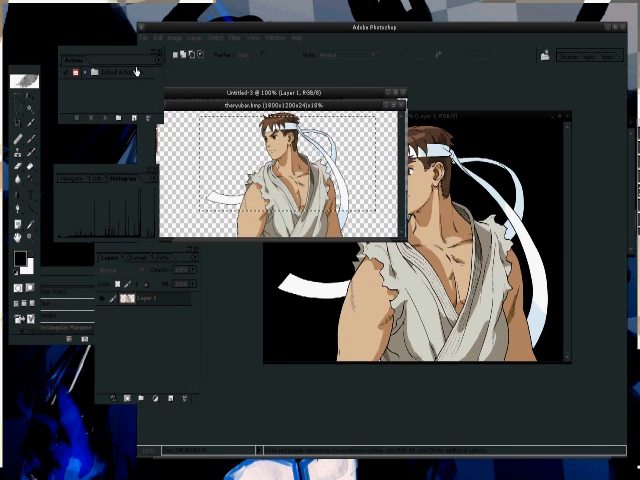
Paste the transparent-background Ryu into a new Photoshop document
{"action": "left_click", "coordinate": [156, 38]}
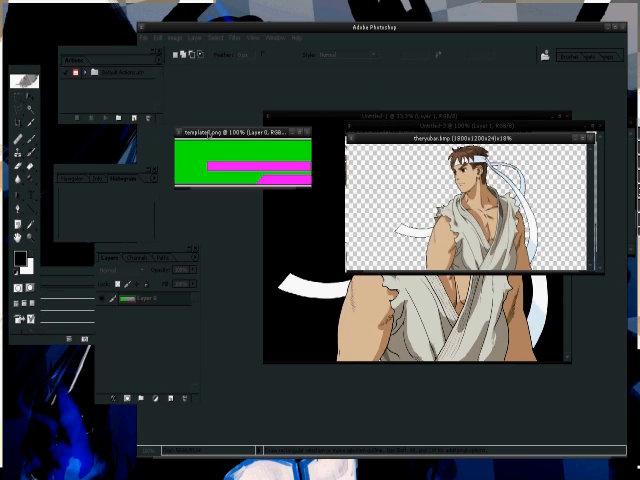
{"action": "left_click", "coordinate": [156, 38]}
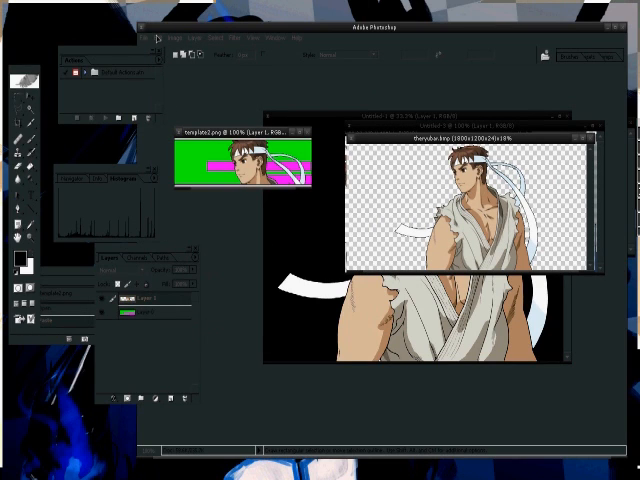
Adjust the green-background document so it holds a close-up of Ryu's face
{"action": "left_click", "coordinate": [158, 36]}
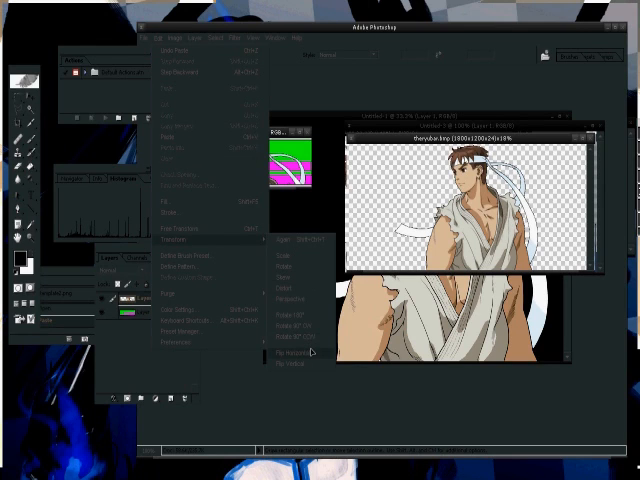
{"action": "left_click", "coordinate": [280, 352]}
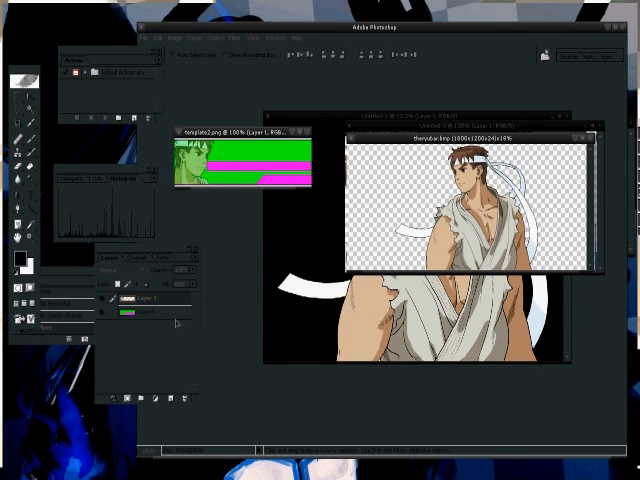
{"action": "mouse_move", "coordinate": [168, 320]}
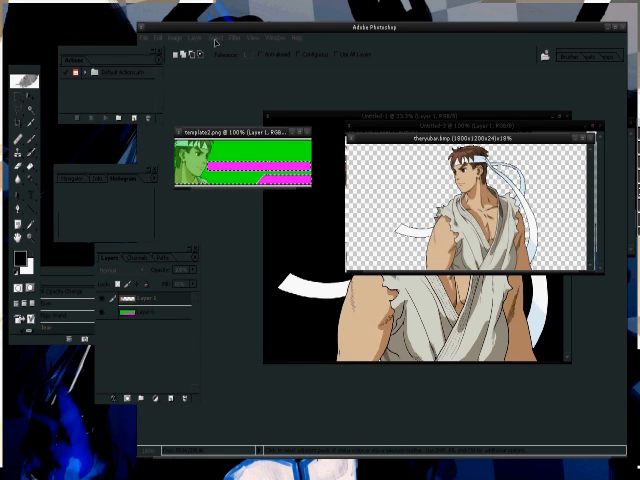
{"action": "left_click", "coordinate": [164, 38]}
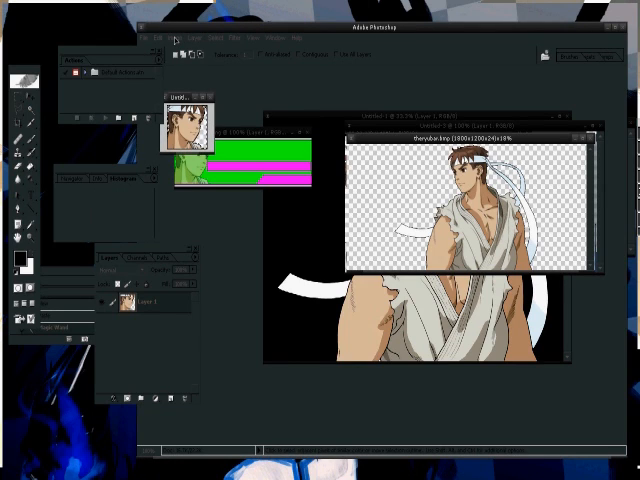
Bring the small Ryu face portrait forward and reach its image options
{"action": "left_click", "coordinate": [172, 36]}
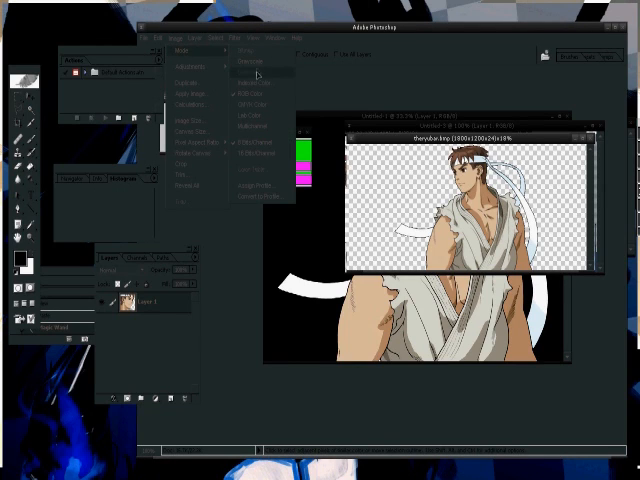
Convert the face portrait to Indexed Color and review its colour table
{"action": "left_click", "coordinate": [258, 72]}
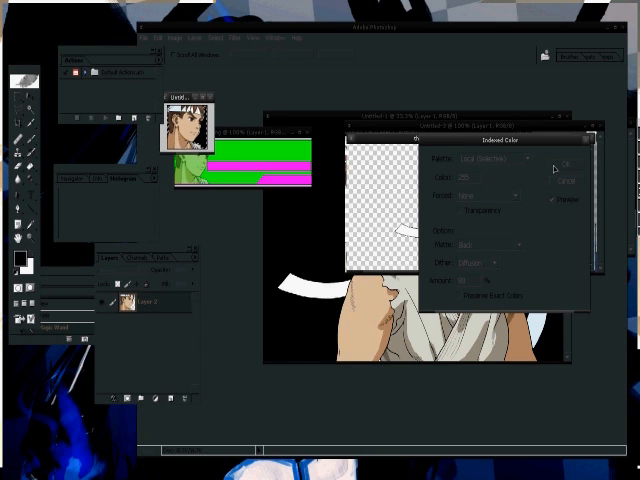
{"action": "left_click", "coordinate": [572, 162]}
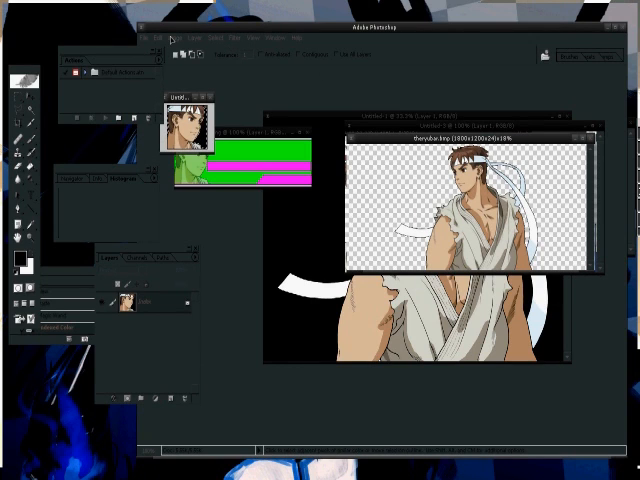
{"action": "left_click", "coordinate": [176, 36]}
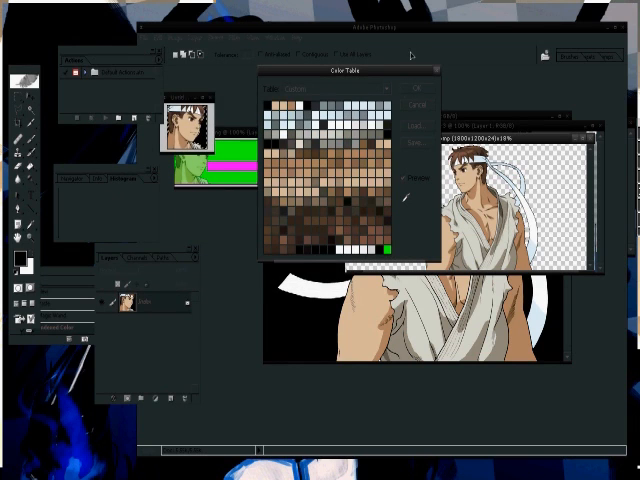
{"action": "left_click", "coordinate": [412, 88]}
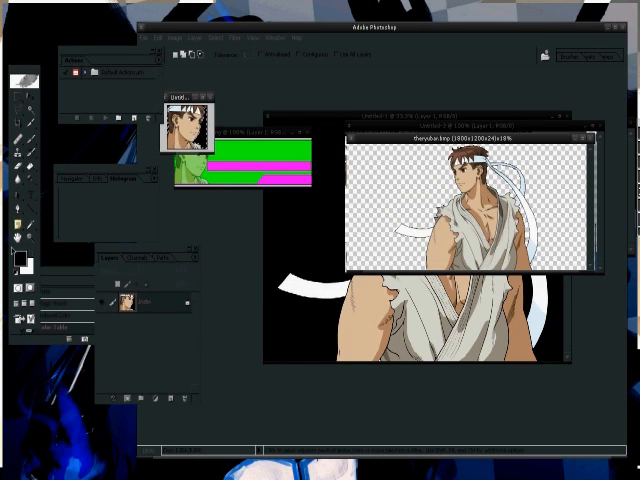
{"action": "left_click", "coordinate": [16, 256]}
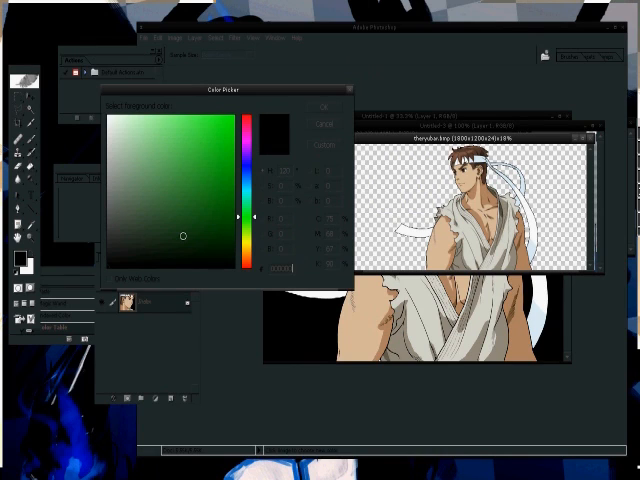
Pick bright green 00FF00 as foreground and save a copy with Ctrl+Shift+S
{"action": "left_click", "coordinate": [324, 106]}
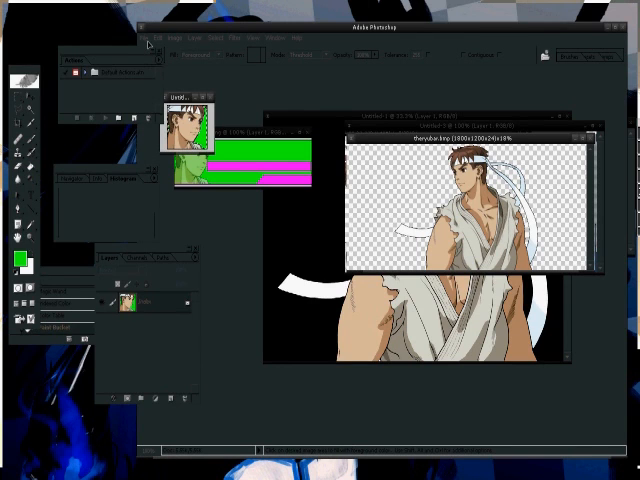
{"action": "key", "text": "ctrl+shift+s"}
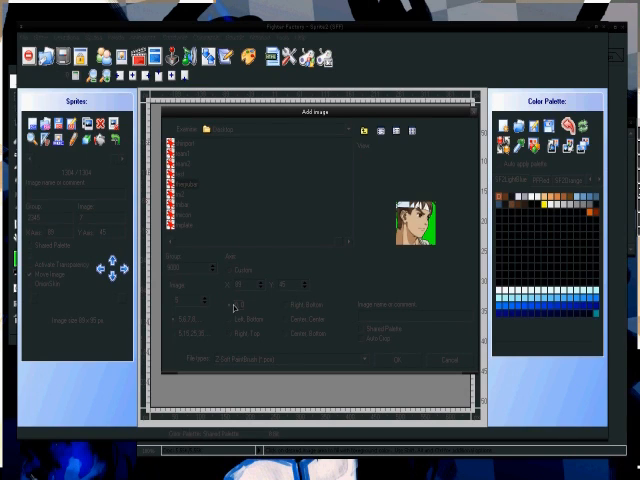
Add the green-backed Ryu portrait as a sprite and dismiss Fighter Factory's confirmation message
{"action": "left_click", "coordinate": [396, 358]}
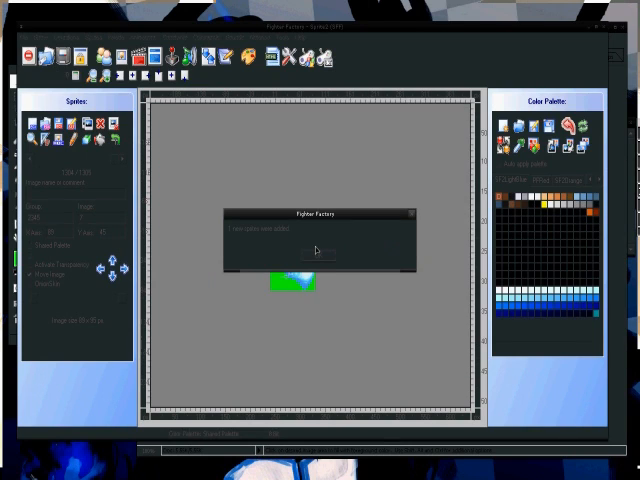
{"action": "left_click", "coordinate": [316, 252]}
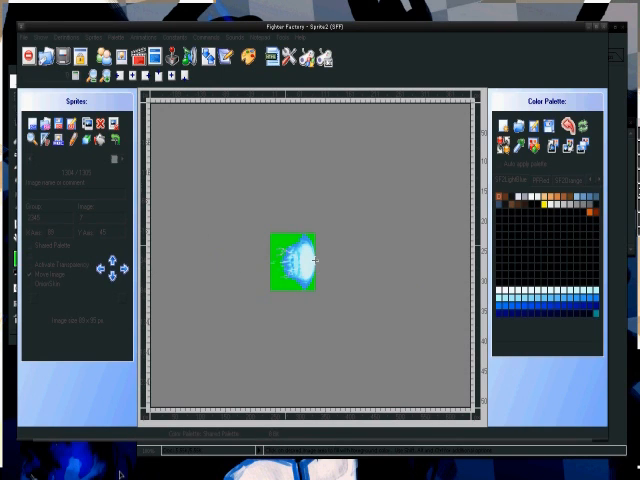